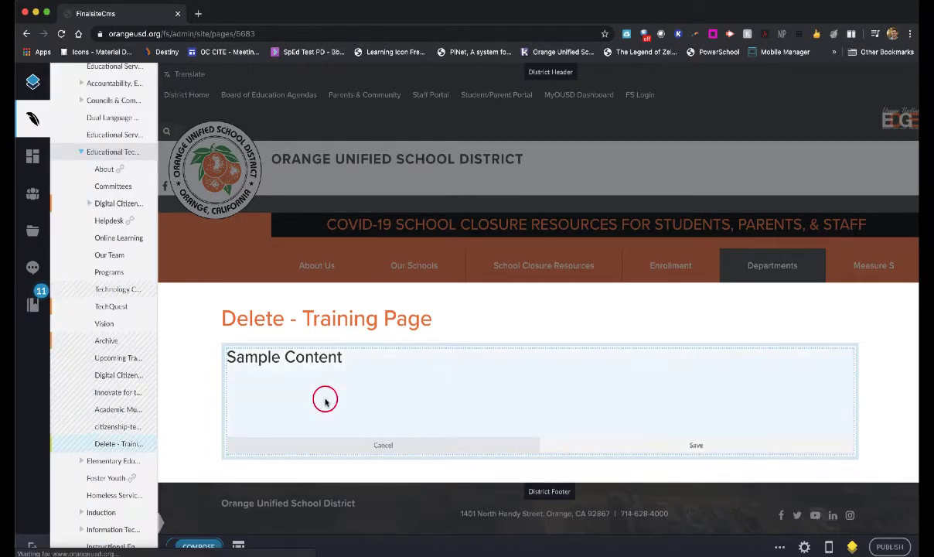
- Open the Sample Content text element on the Delete - Training Page for editing
{"action": "left_click", "coordinate": [325, 399]}
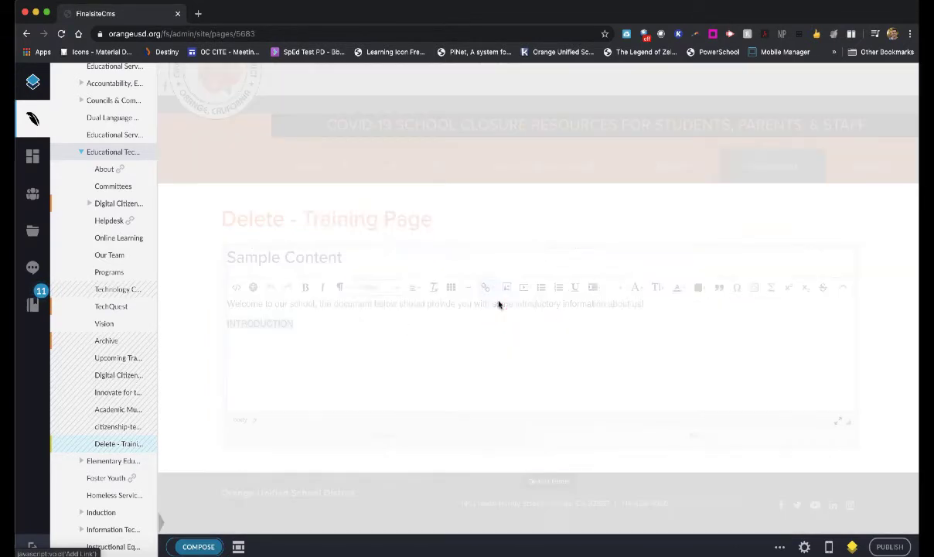
- Start a link on INTRODUCTION and choose Site File as the link type
{"action": "left_click", "coordinate": [485, 286]}
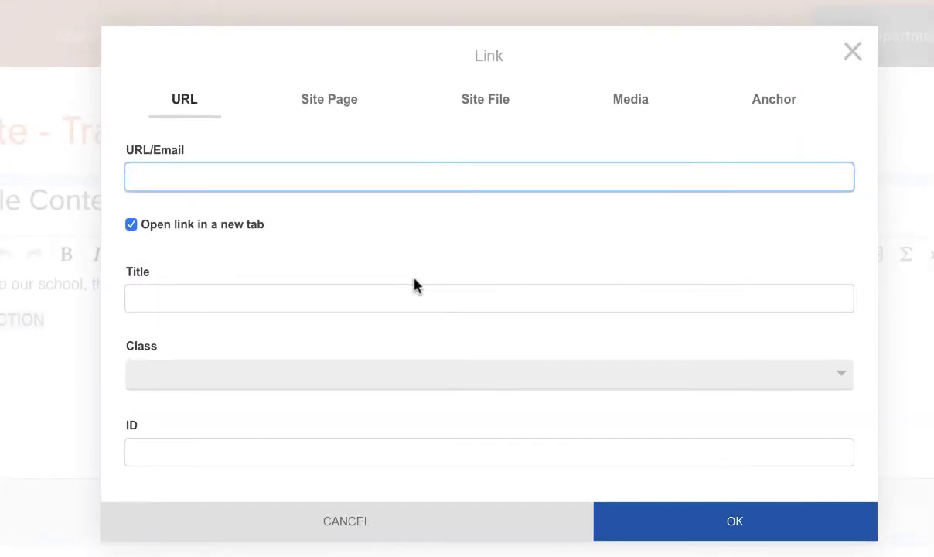
{"action": "mouse_move", "coordinate": [625, 217]}
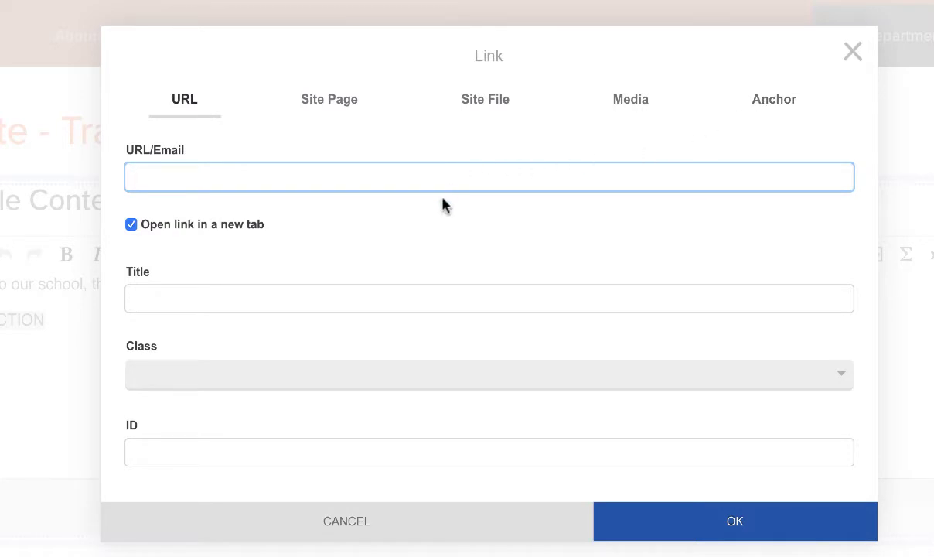
{"action": "mouse_move", "coordinate": [486, 99]}
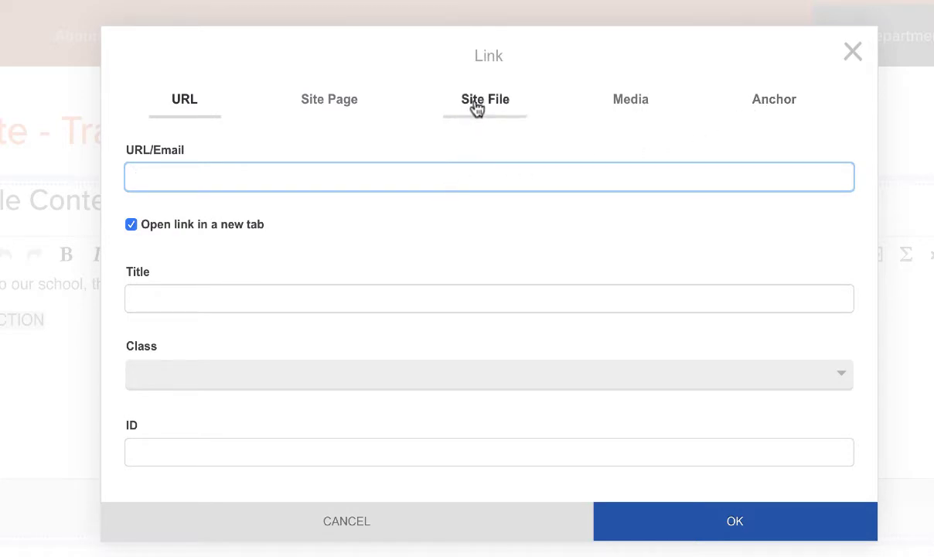
{"action": "left_click", "coordinate": [485, 99]}
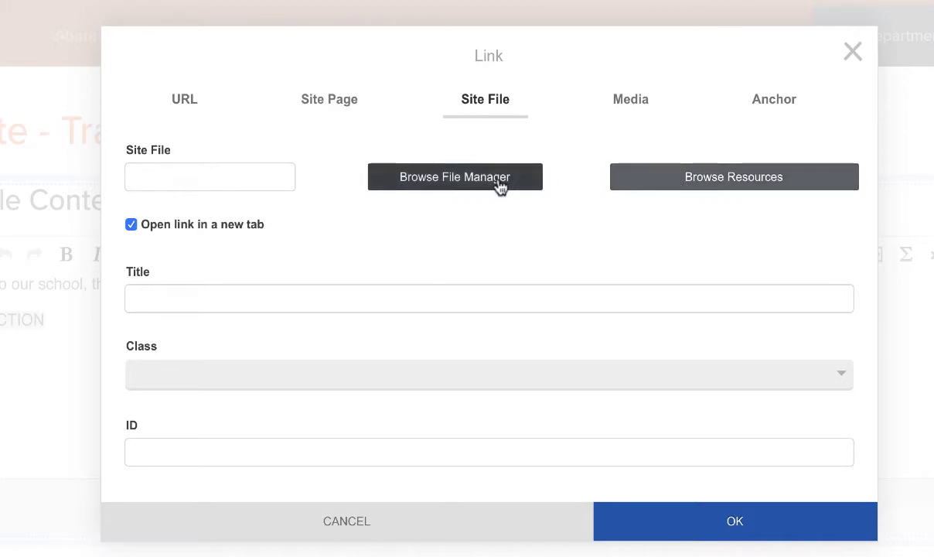
{"action": "mouse_move", "coordinate": [345, 215]}
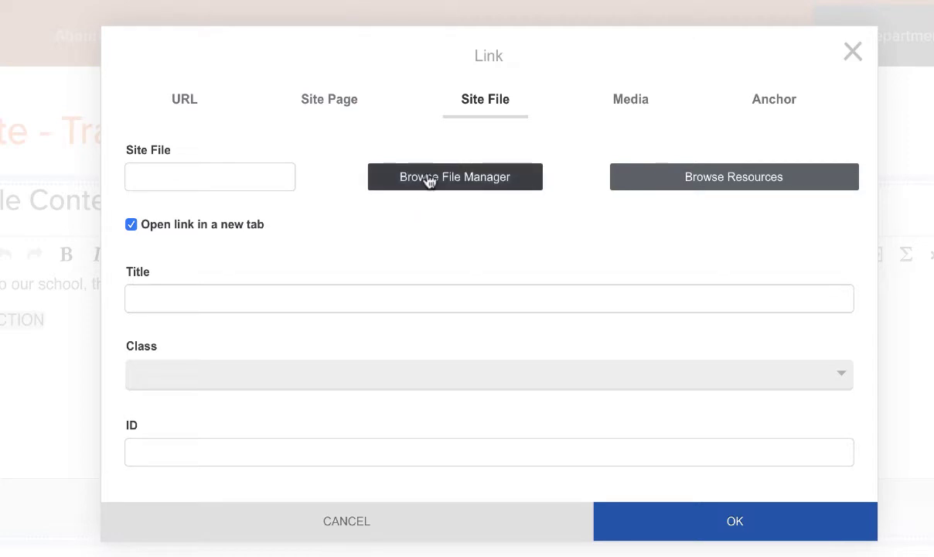
- Browse the file manager to Departments > EdServices > EdTech > 201 and show its contents
{"action": "left_click", "coordinate": [455, 177]}
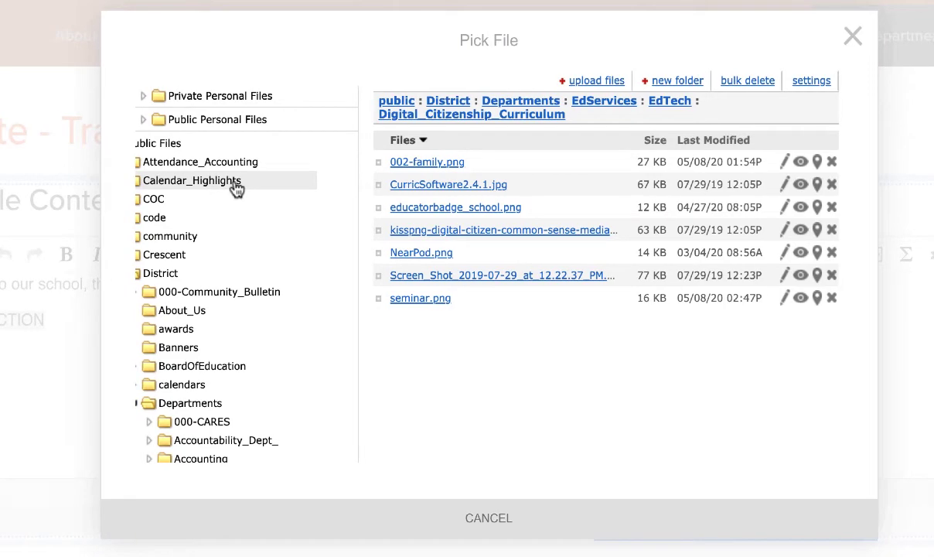
{"action": "mouse_move", "coordinate": [294, 235]}
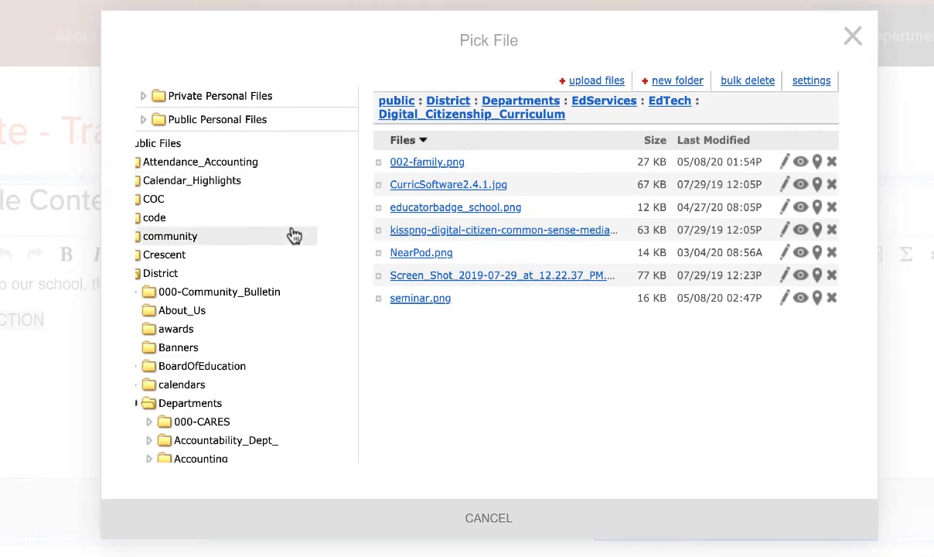
{"action": "scroll", "scroll_direction": "down", "scroll_amount": 3}
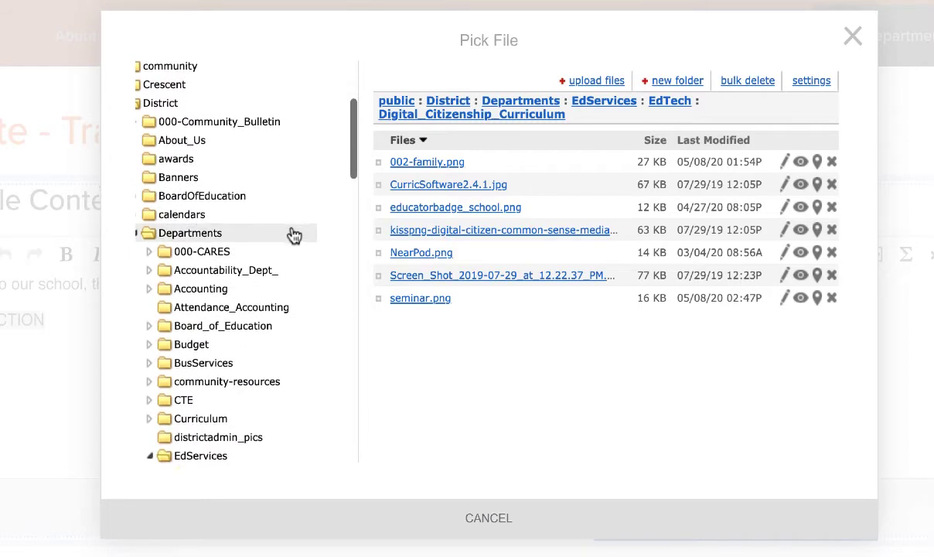
{"action": "scroll", "scroll_direction": "down", "scroll_amount": 3}
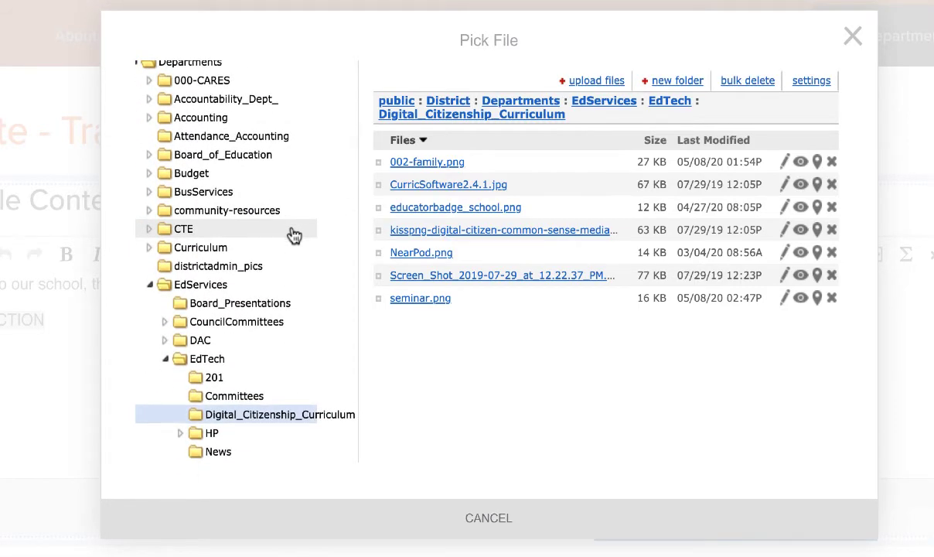
{"action": "scroll", "scroll_direction": "down", "scroll_amount": 3}
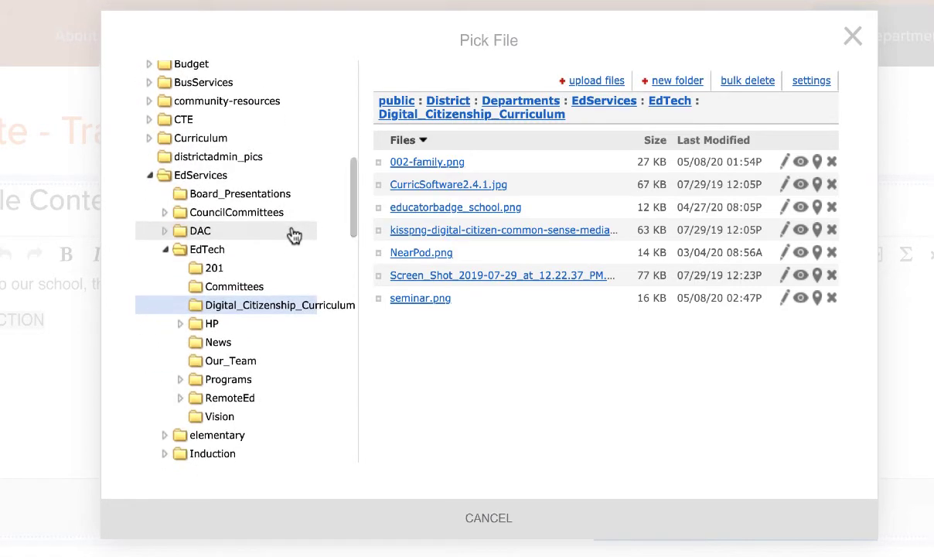
{"action": "mouse_move", "coordinate": [208, 249]}
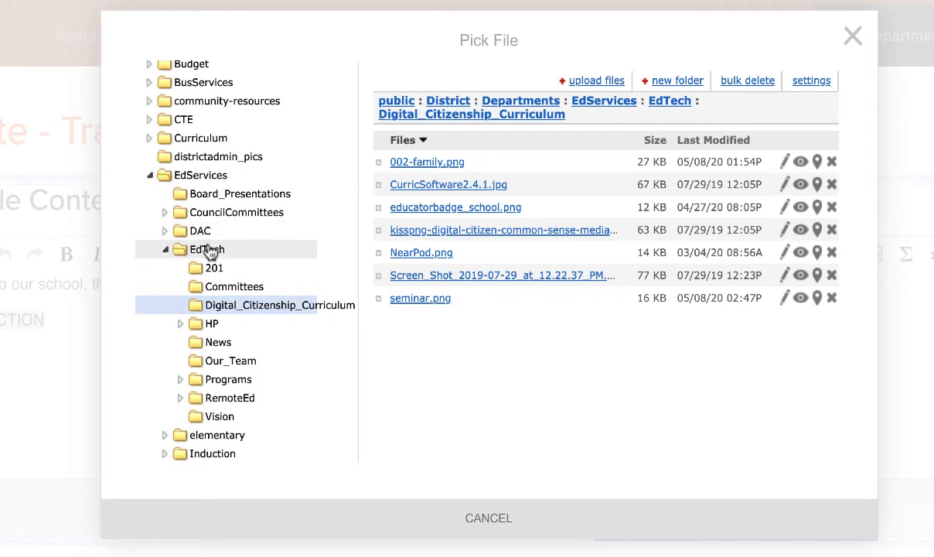
{"action": "left_click", "coordinate": [213, 267]}
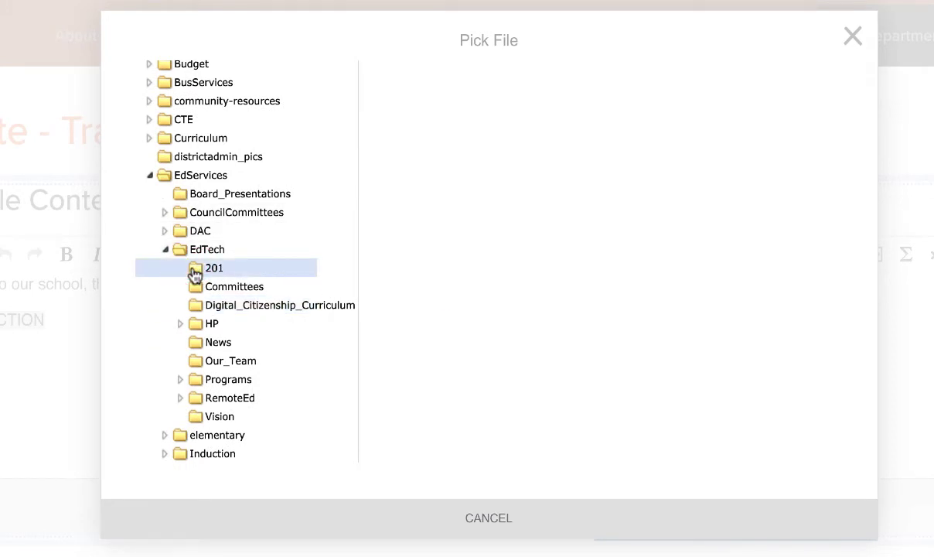
{"action": "left_click", "coordinate": [214, 267]}
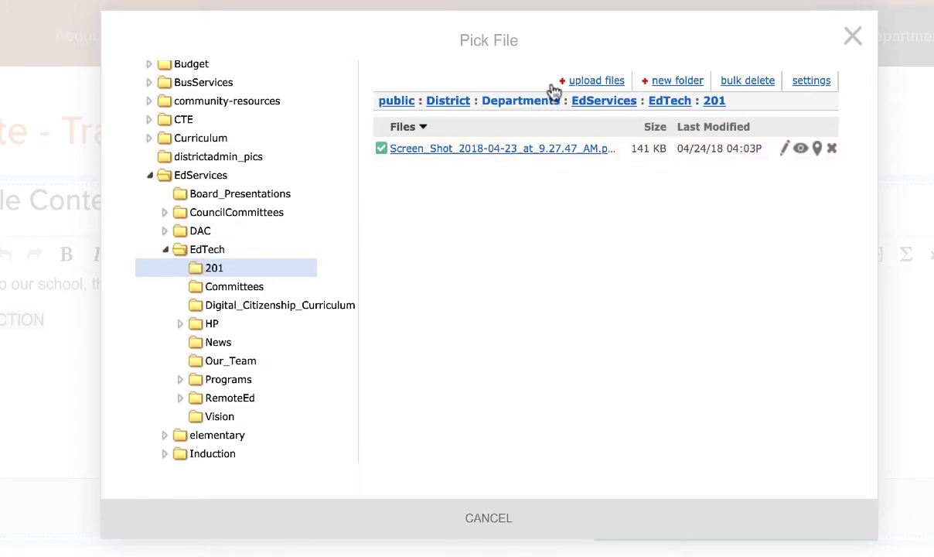
- Upload the Wonders 1 PDF from the Desktop into the 201 folder
{"action": "left_click", "coordinate": [595, 80]}
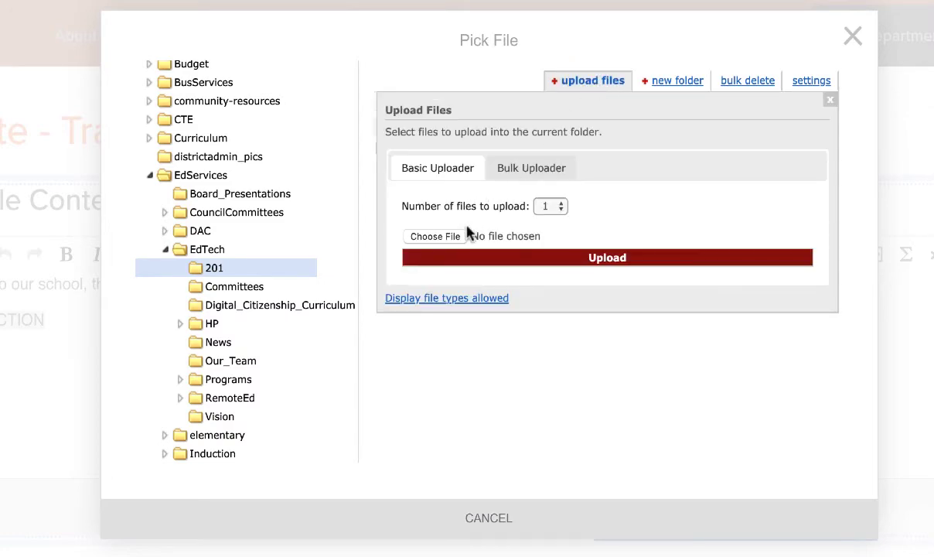
{"action": "left_click", "coordinate": [433, 235]}
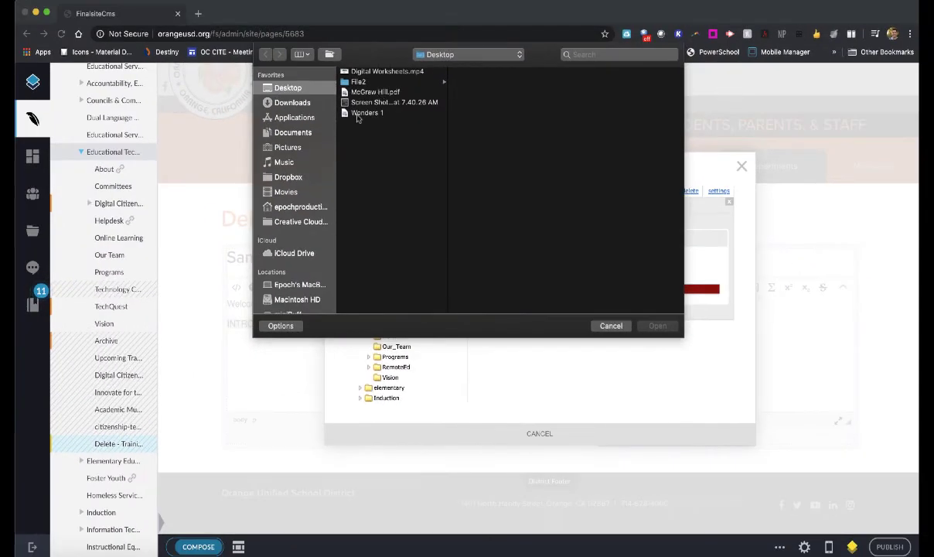
{"action": "left_click", "coordinate": [366, 111]}
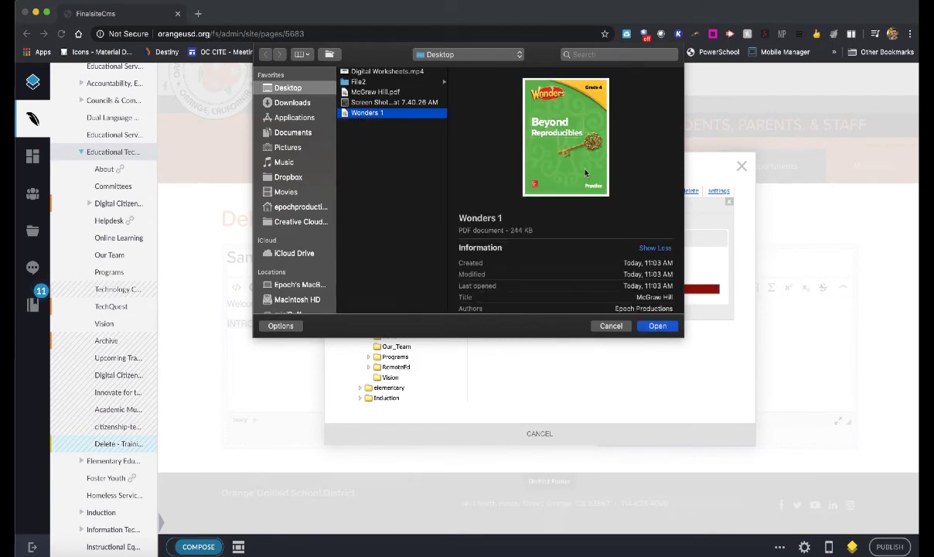
{"action": "left_click", "coordinate": [657, 325]}
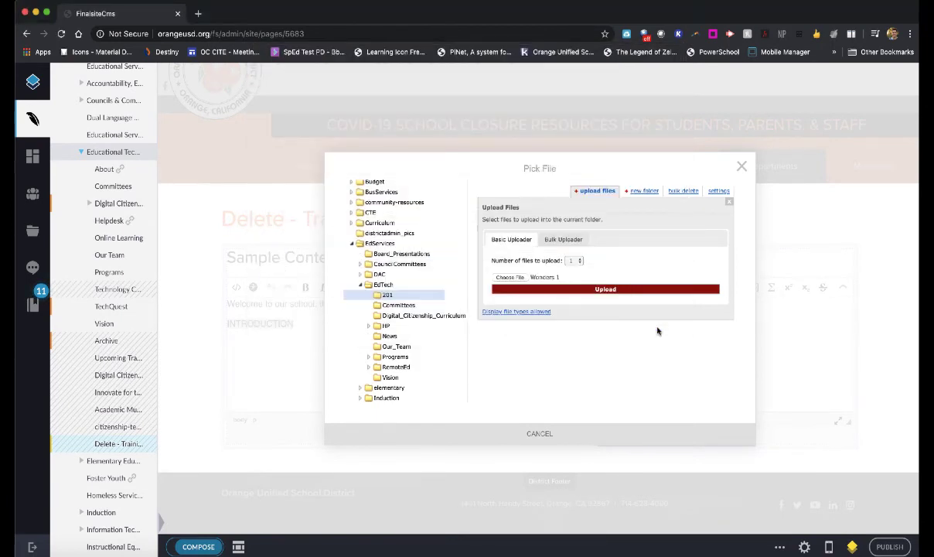
{"action": "left_click", "coordinate": [606, 289]}
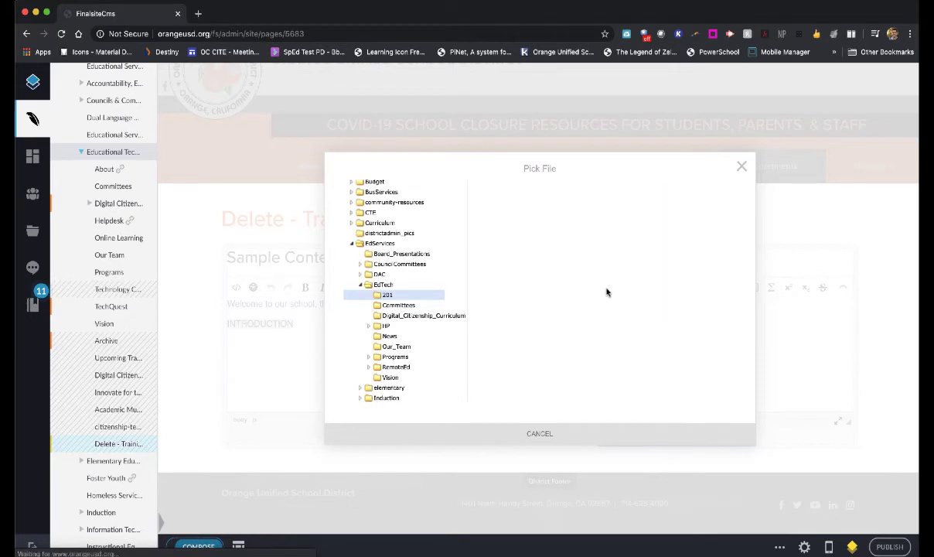
{"action": "left_click", "coordinate": [387, 294]}
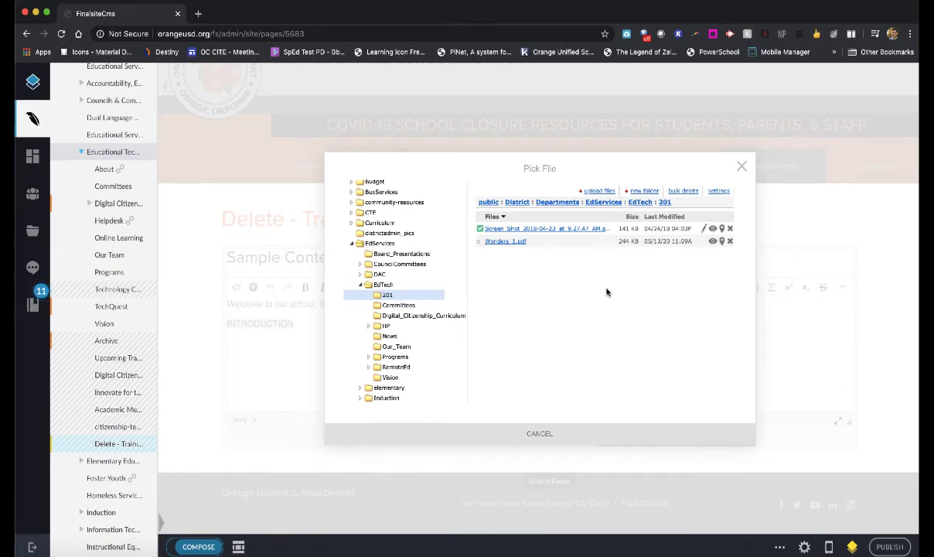
- Pick Wonders_1.pdf as the link target for INTRODUCTION and apply the link
{"action": "left_click", "coordinate": [504, 242]}
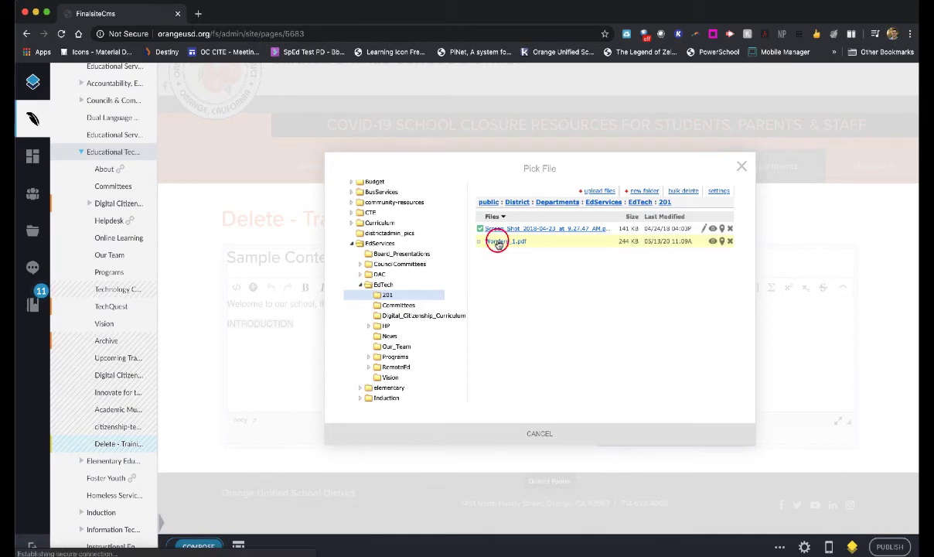
{"action": "left_click", "coordinate": [507, 242]}
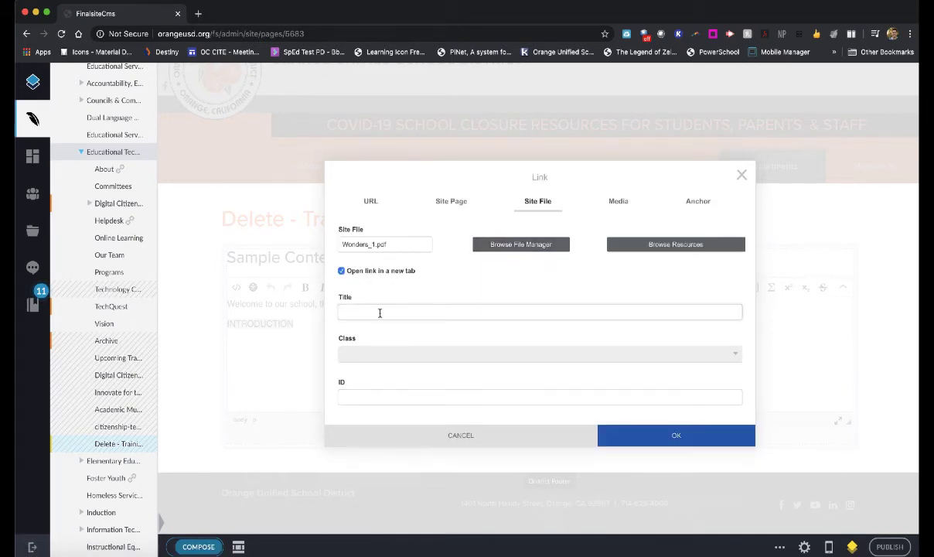
{"action": "mouse_move", "coordinate": [417, 307]}
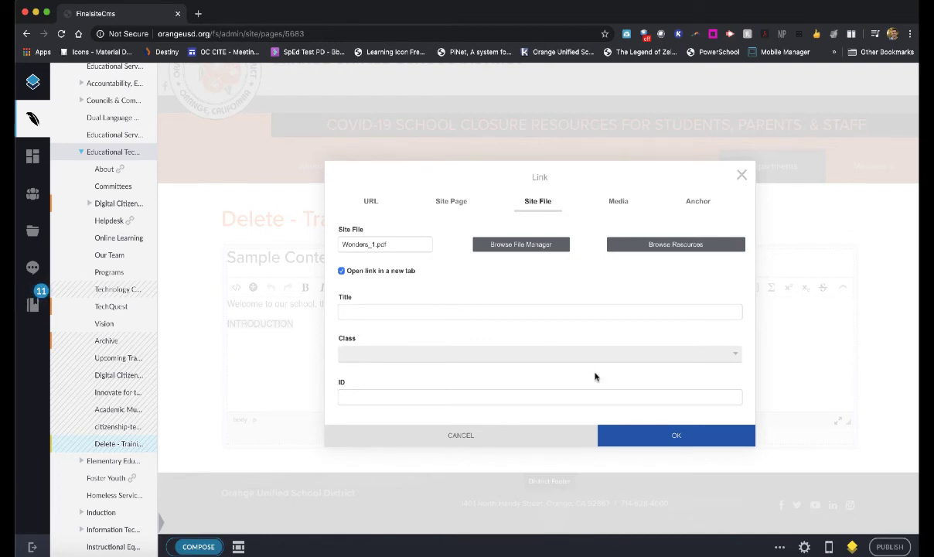
{"action": "left_click", "coordinate": [461, 435]}
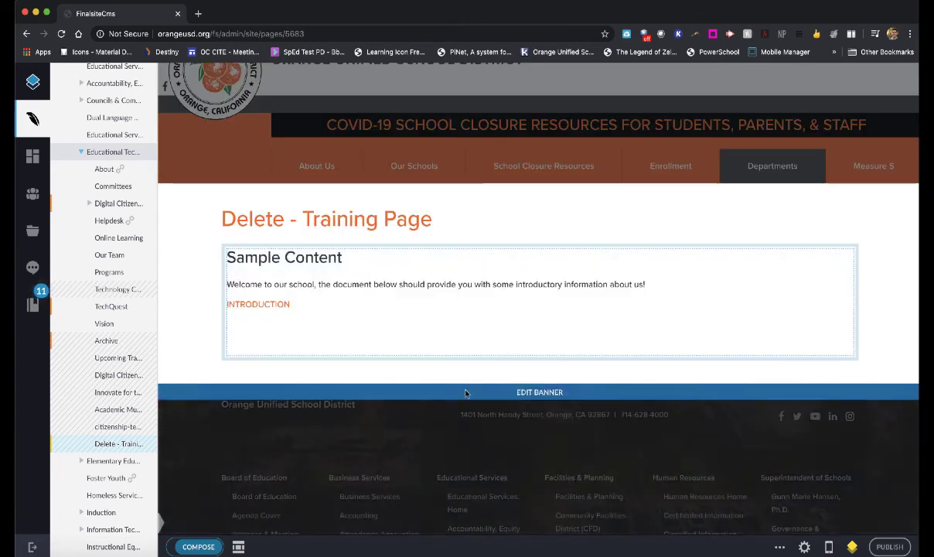
{"action": "scroll", "scroll_direction": "down", "scroll_amount": 3}
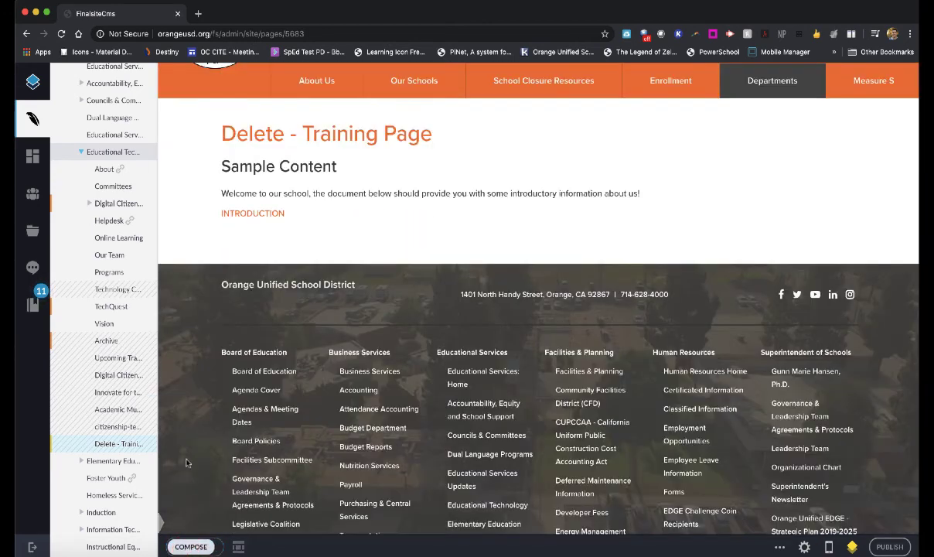